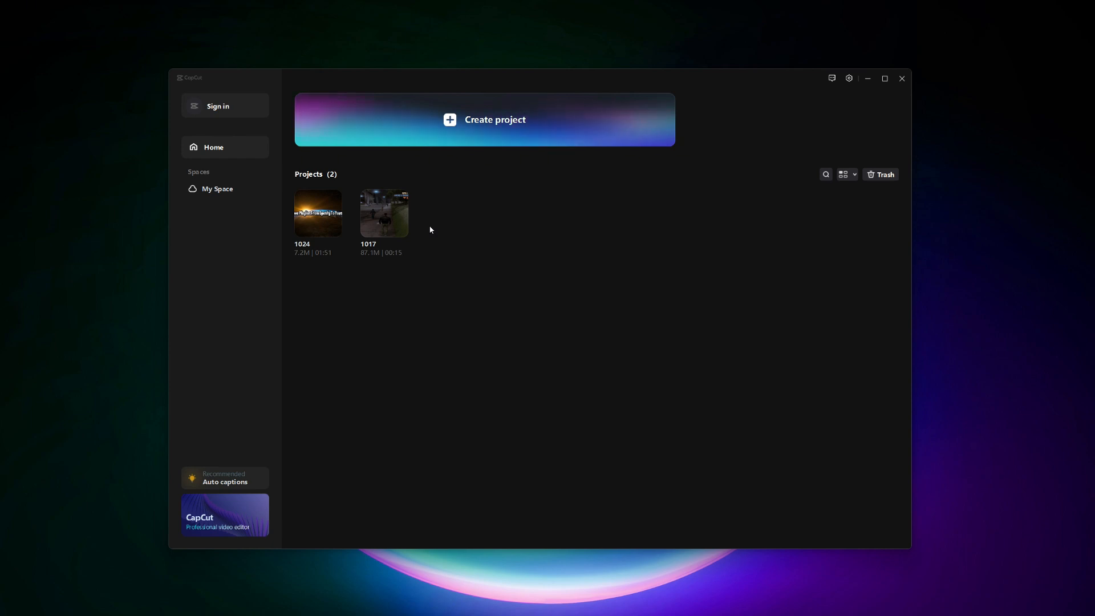
mouse_move(171, 65)
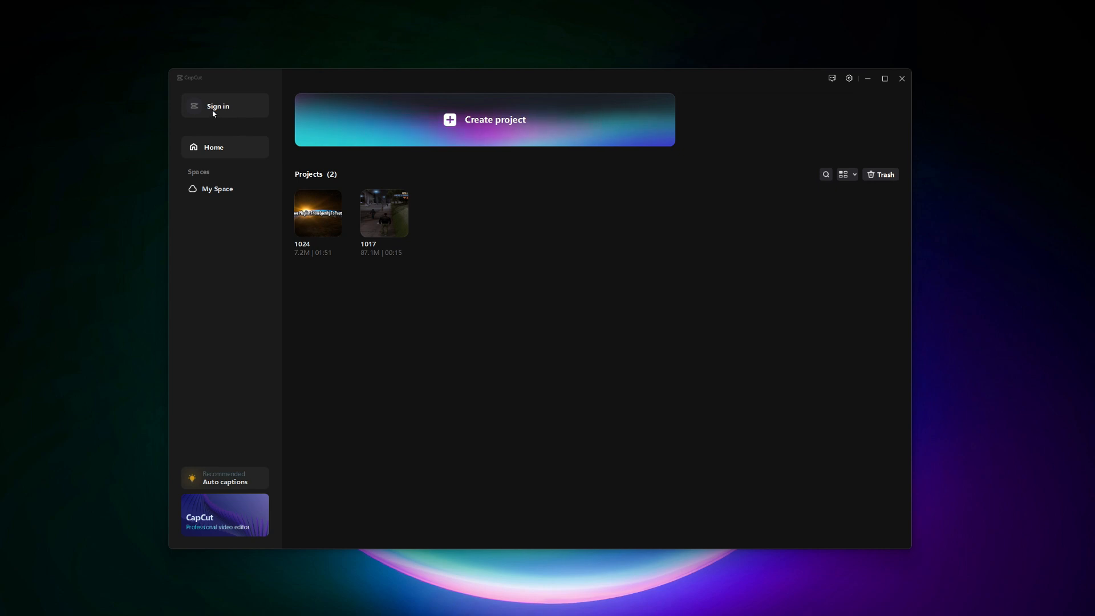
Step: Choose Sign in with TikTok from CapCut's sign-in options
click(218, 106)
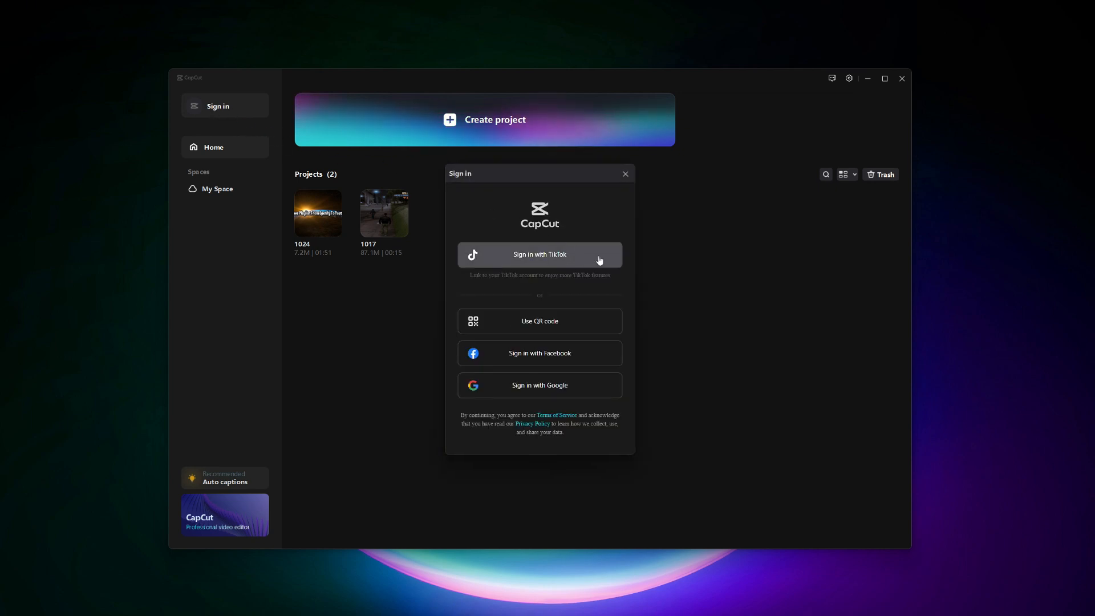
mouse_move(520, 392)
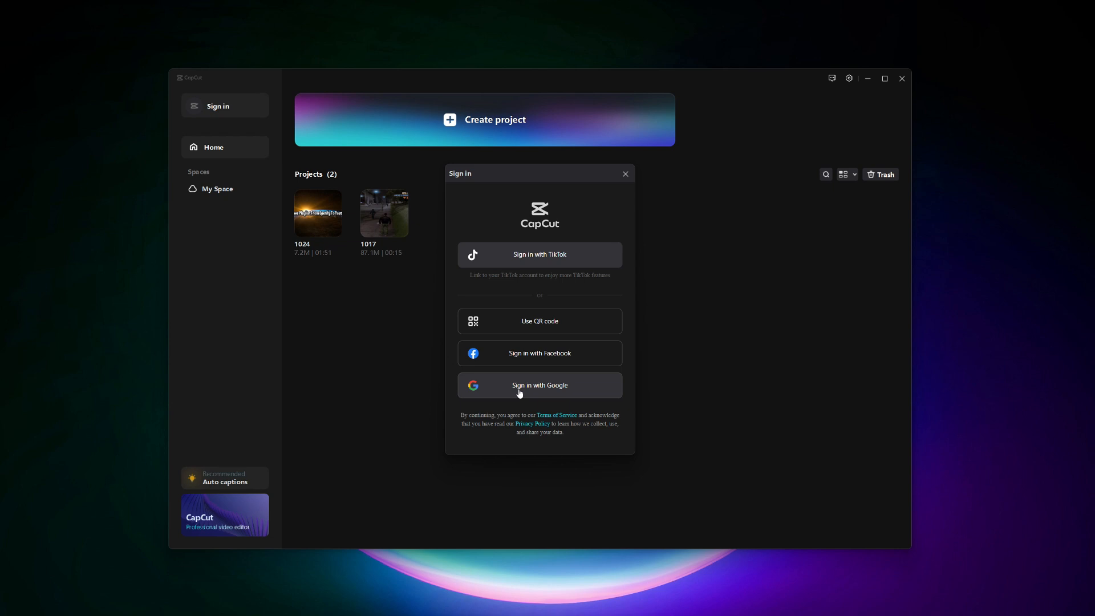
mouse_move(533, 287)
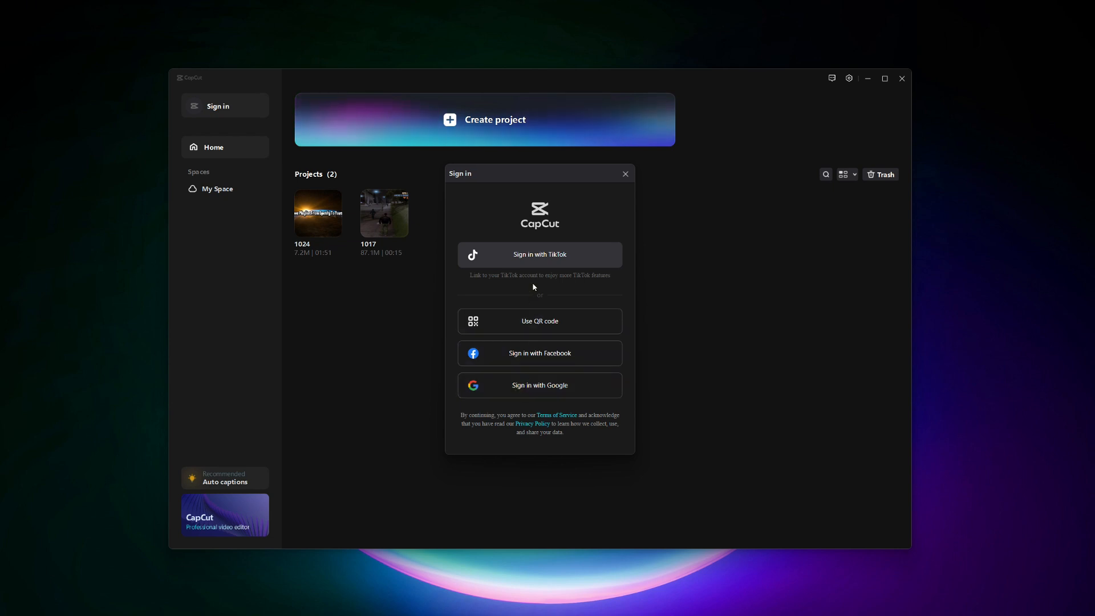
mouse_move(511, 255)
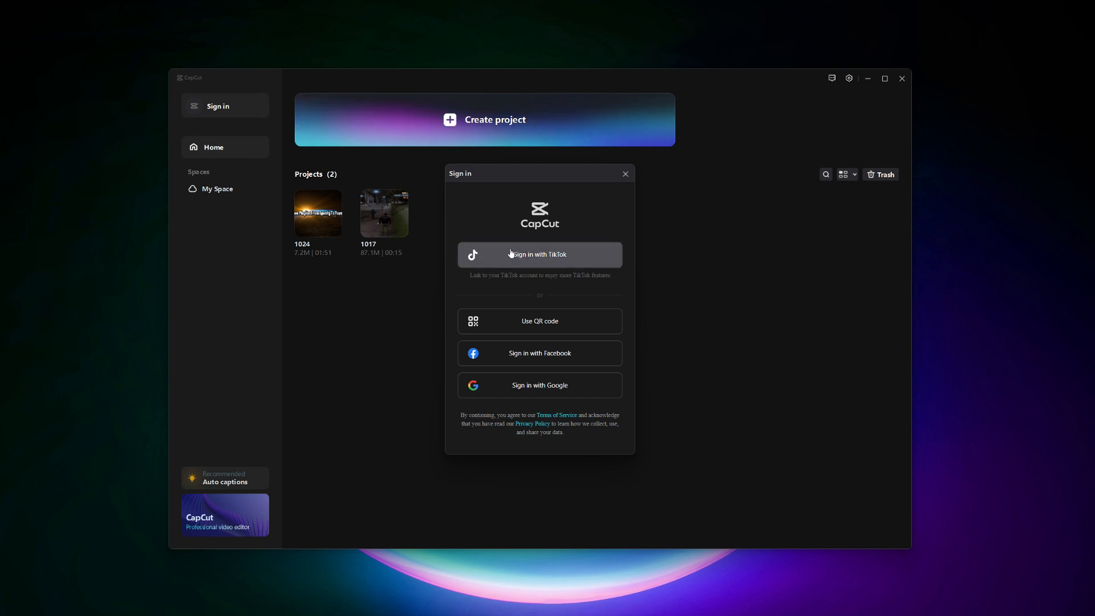
click(540, 254)
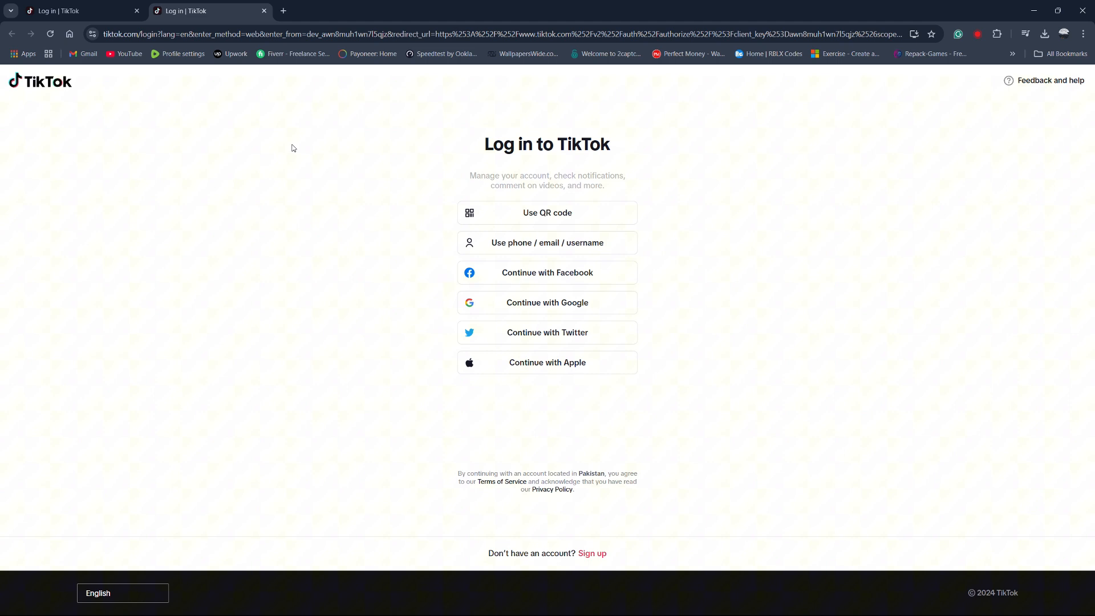
Step: Pick Continue with Google on TikTok's log-in page
click(547, 213)
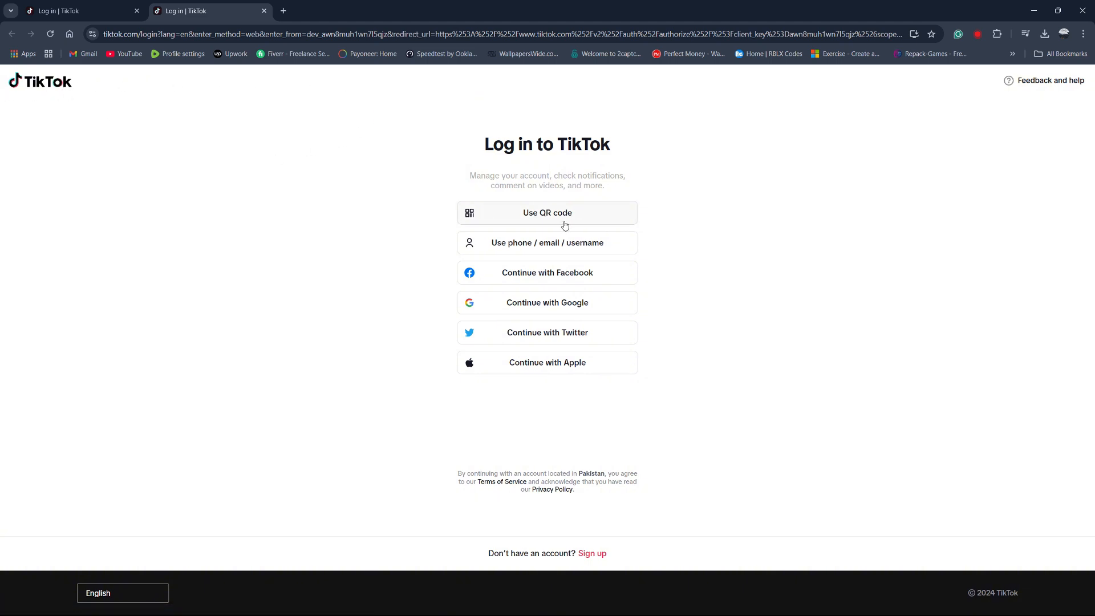
mouse_move(557, 311)
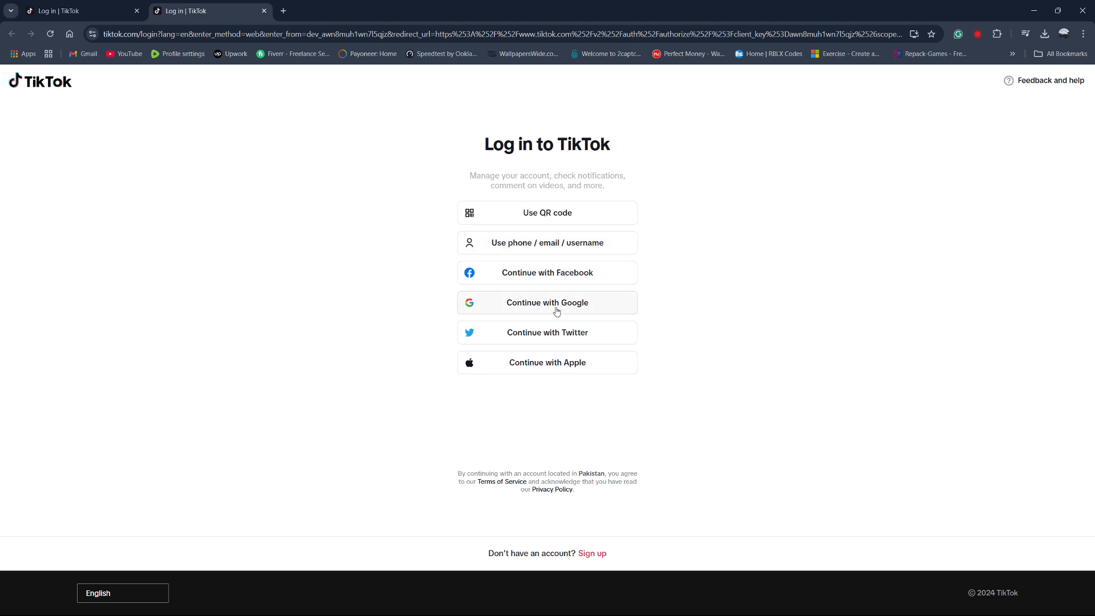
mouse_move(521, 256)
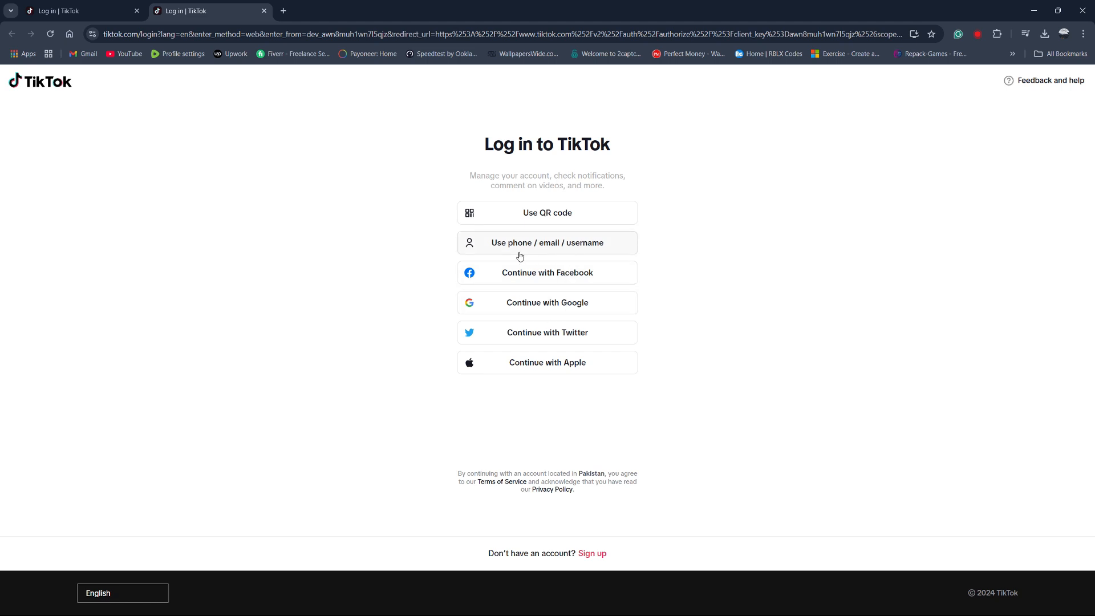
mouse_move(579, 306)
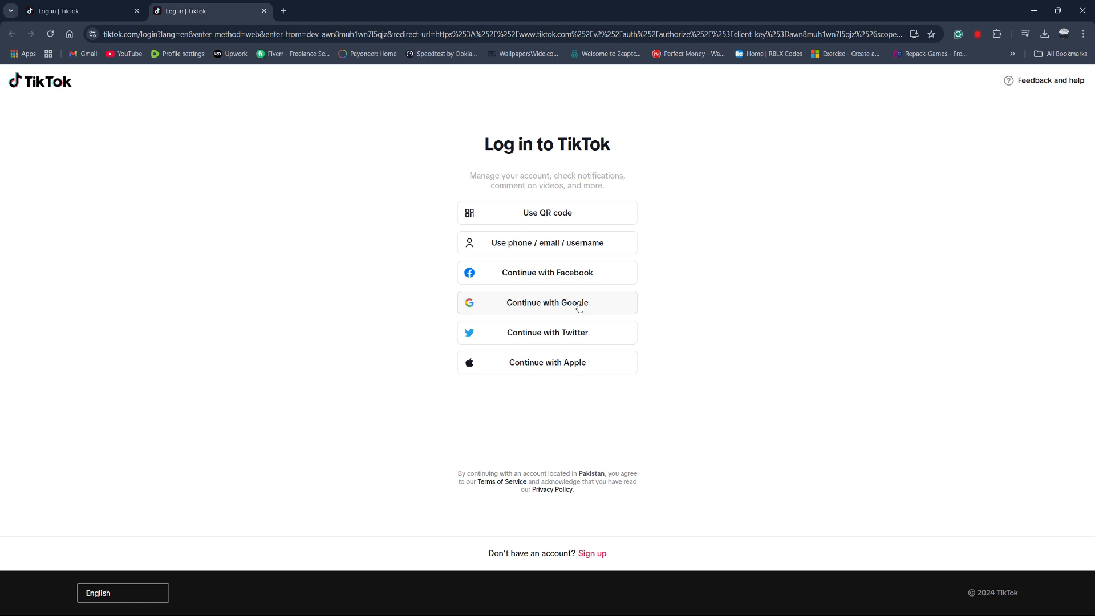
click(547, 303)
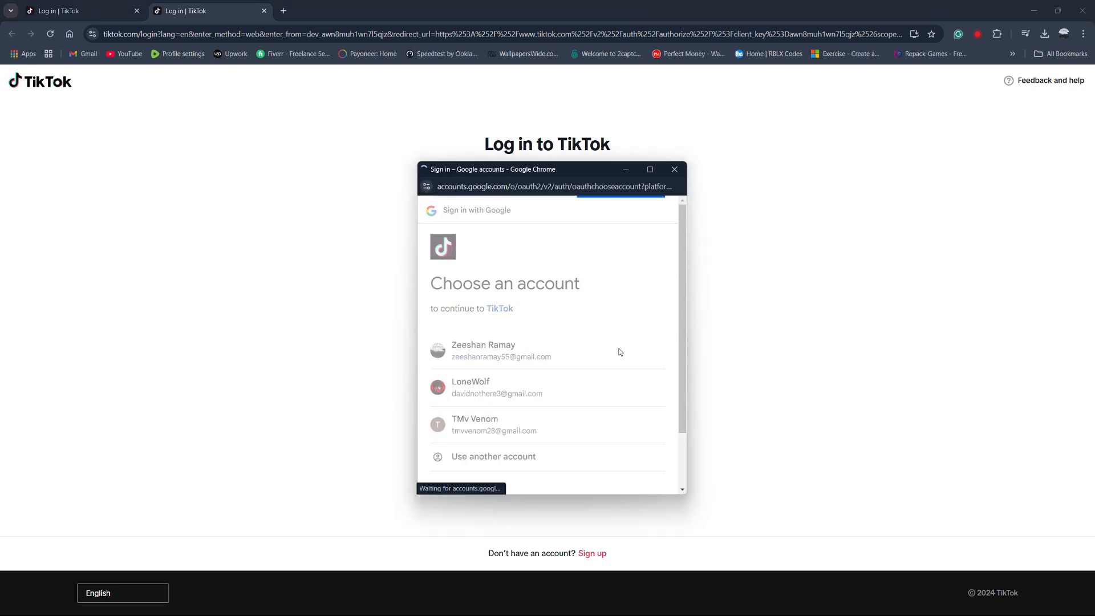
Step: Select the first Google account and approve continuing to TikTok
click(502, 351)
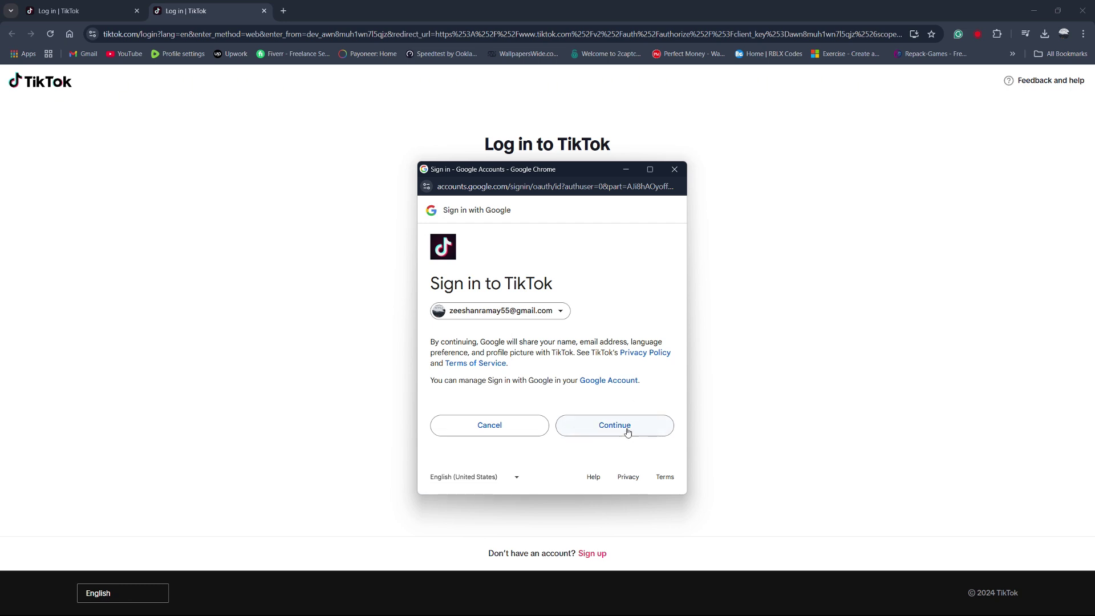
click(614, 426)
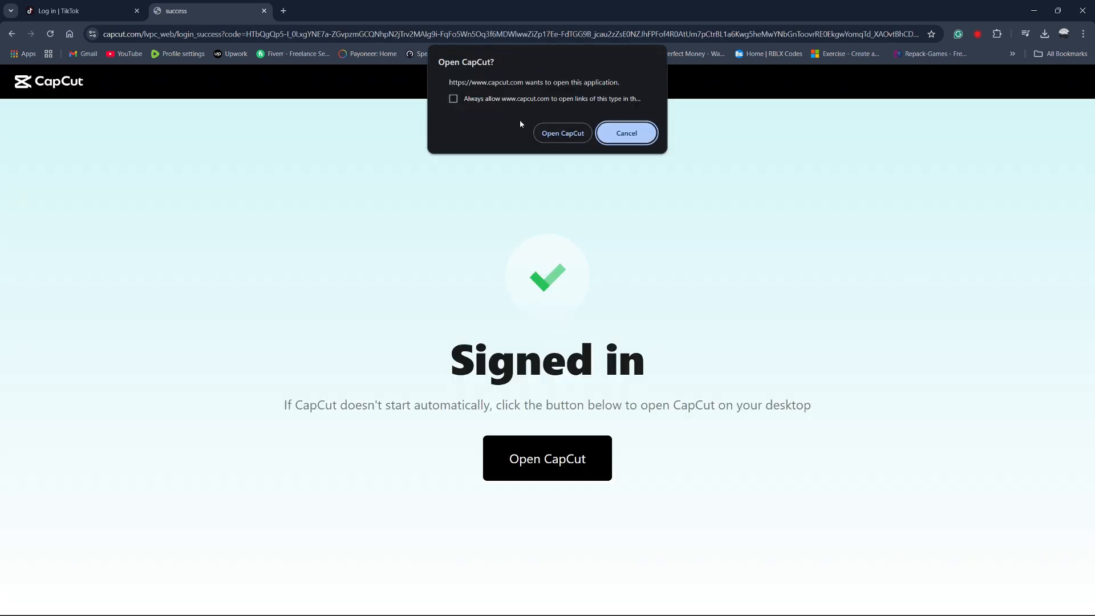
mouse_move(635, 93)
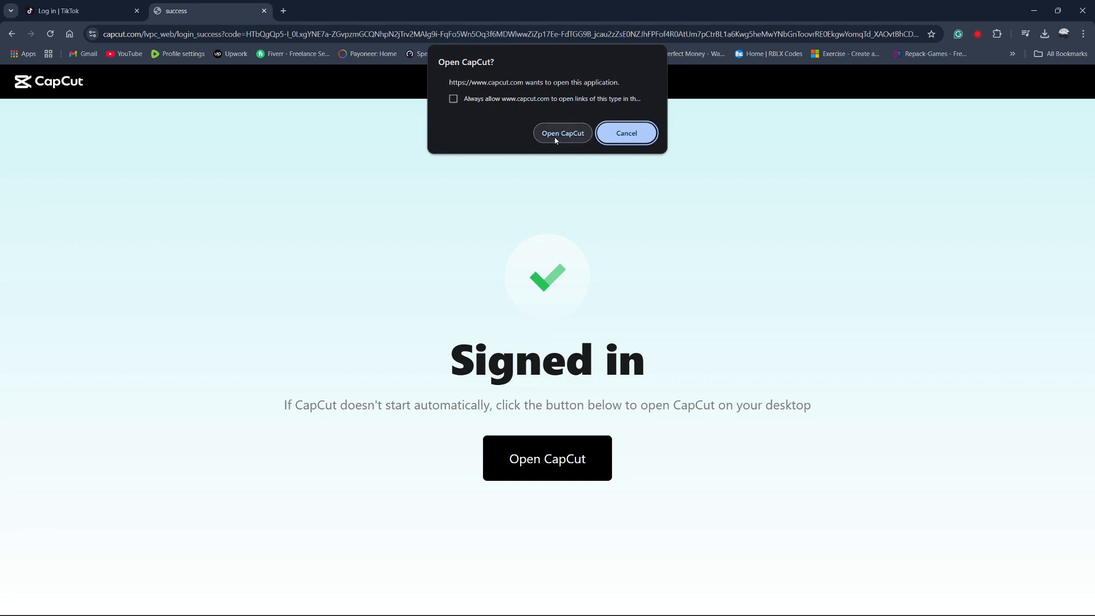
Step: Allow the browser to open CapCut and return to its blank new project
click(562, 132)
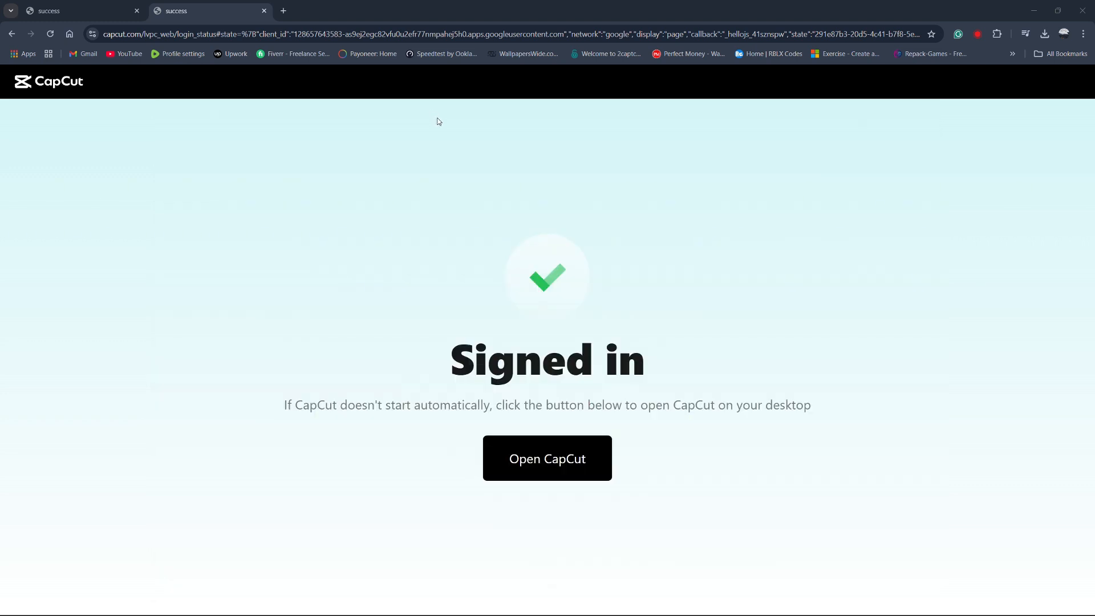
click(548, 458)
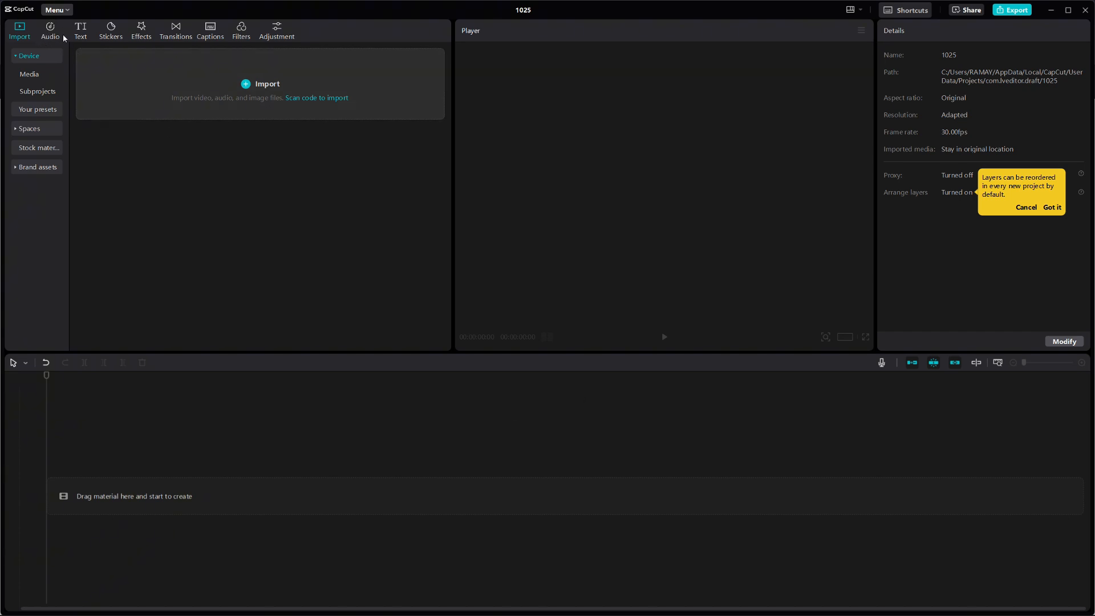
Step: Show the linked account's TikTok sounds in CapCut's Audio library
click(51, 29)
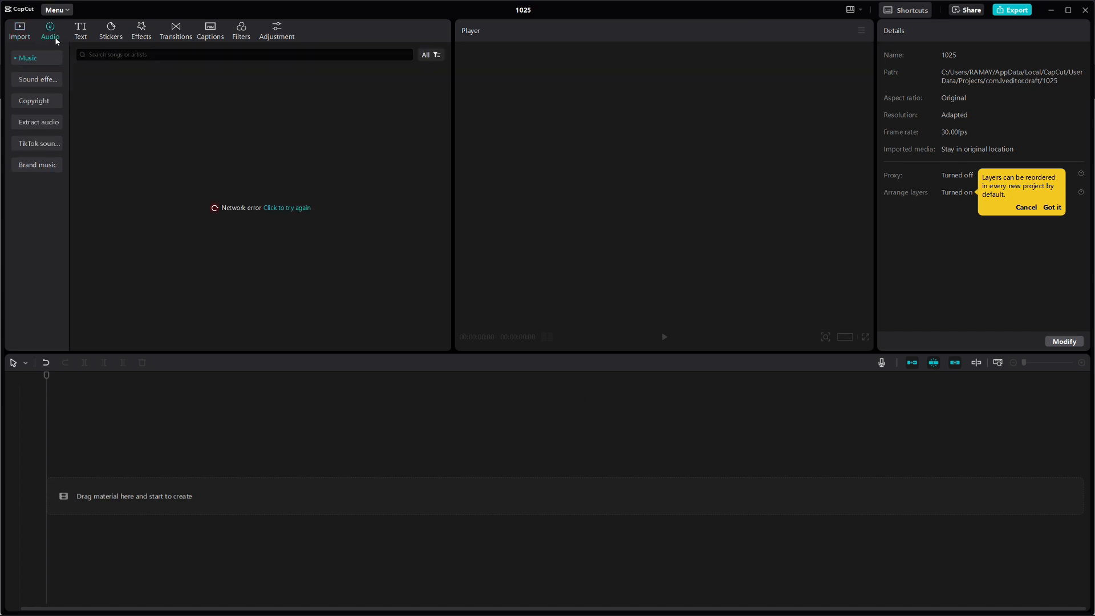
mouse_move(72, 176)
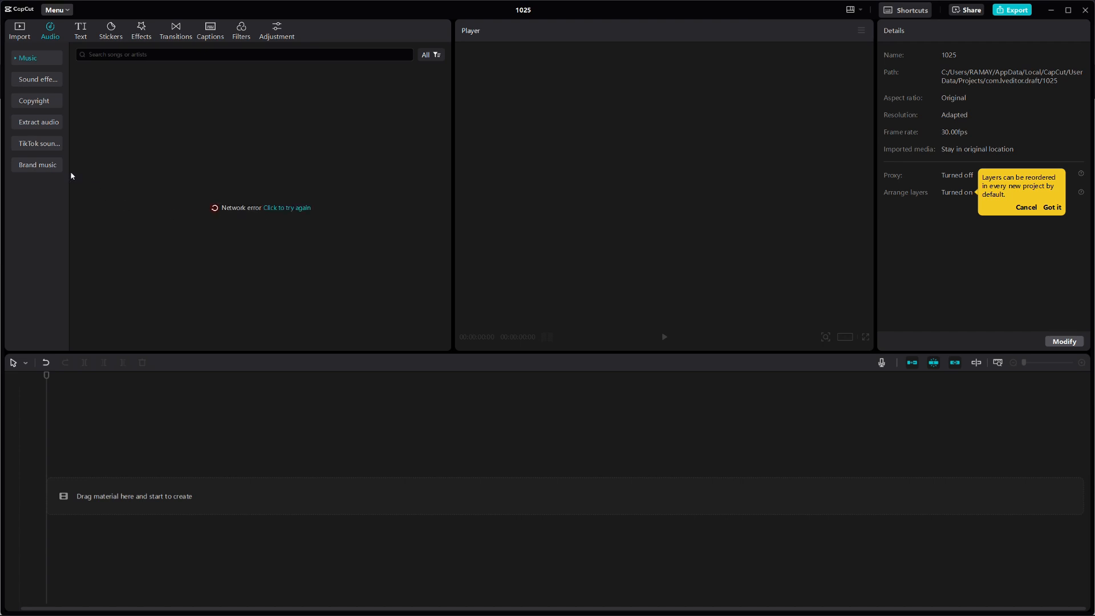
click(38, 143)
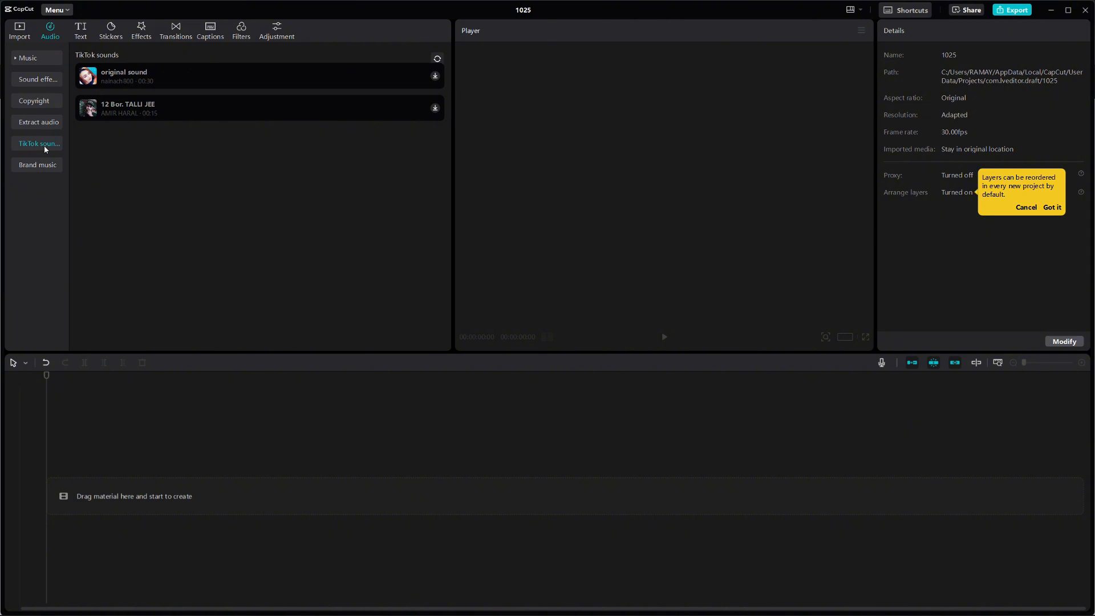
mouse_move(132, 145)
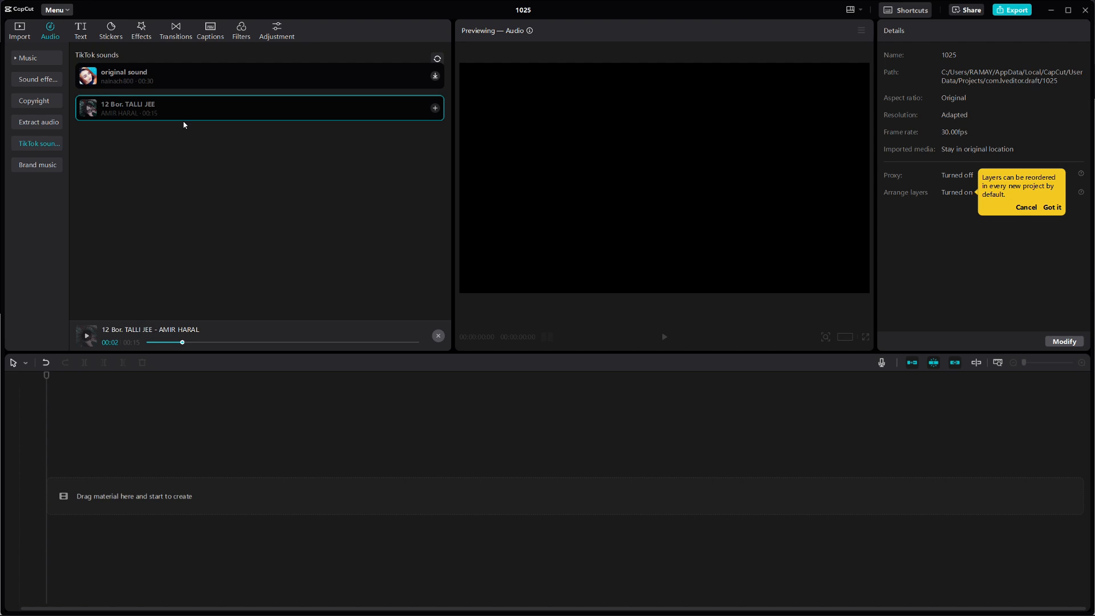
Step: Add the '12 Bor. TALLI JEE' sound to the timeline with its + button
click(435, 109)
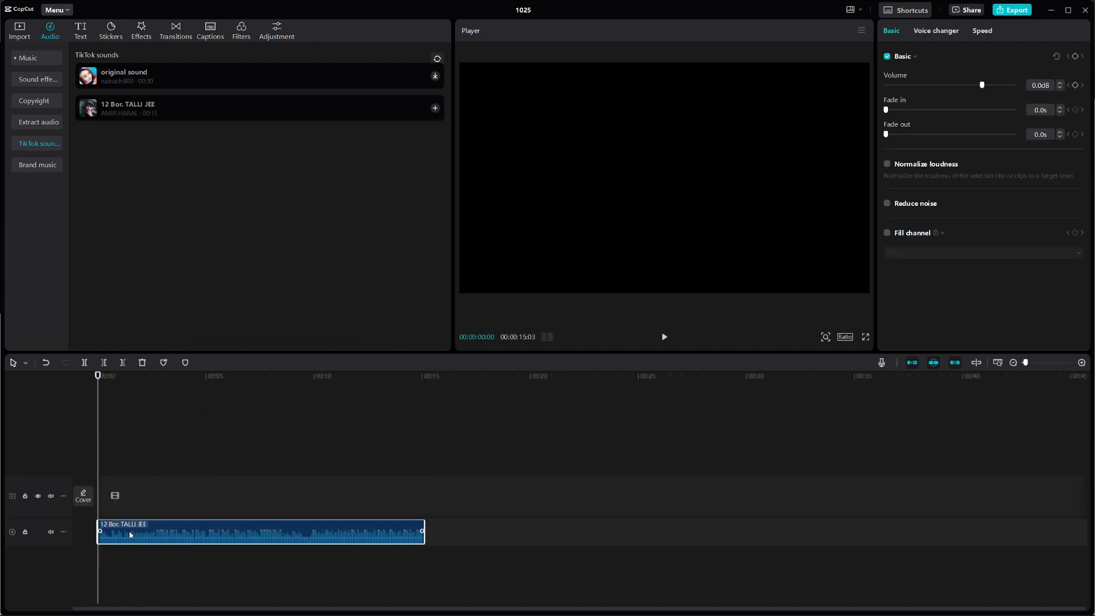
mouse_move(318, 272)
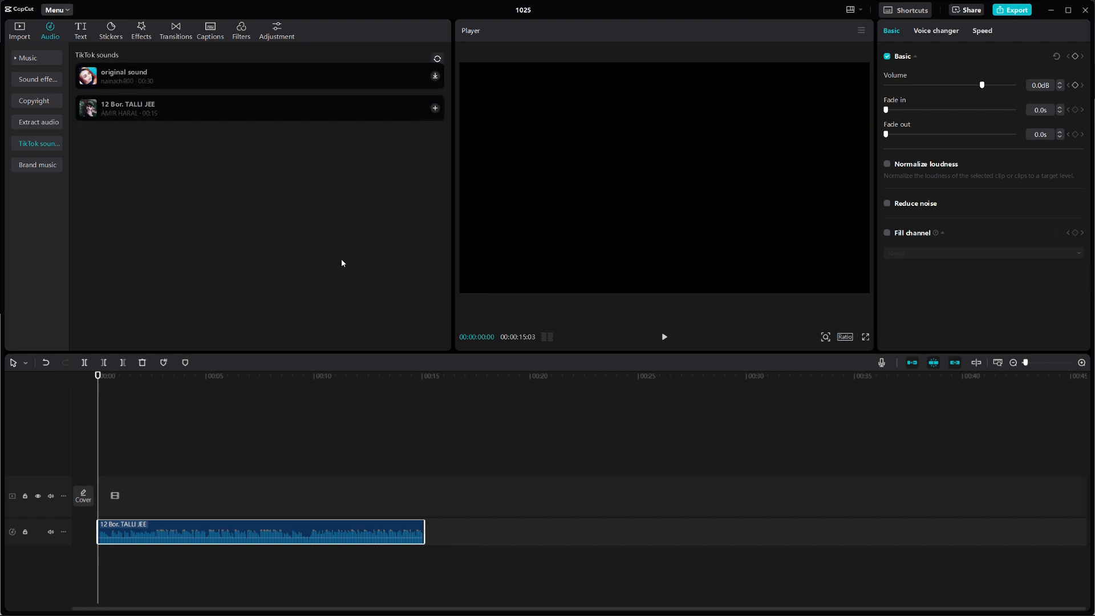
drag(423, 531, 401, 531)
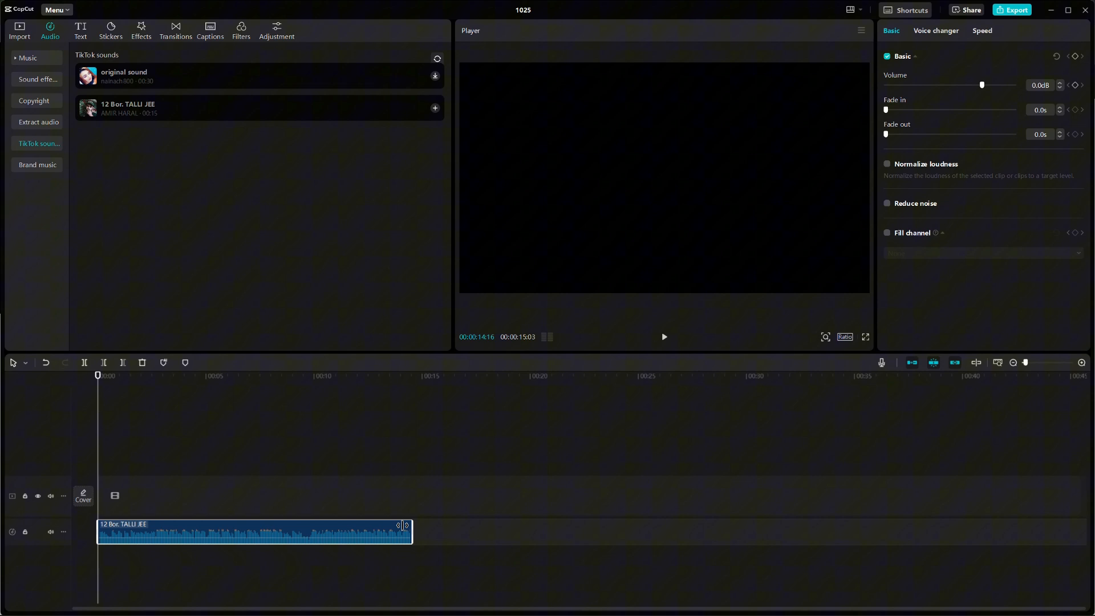
drag(402, 532, 430, 531)
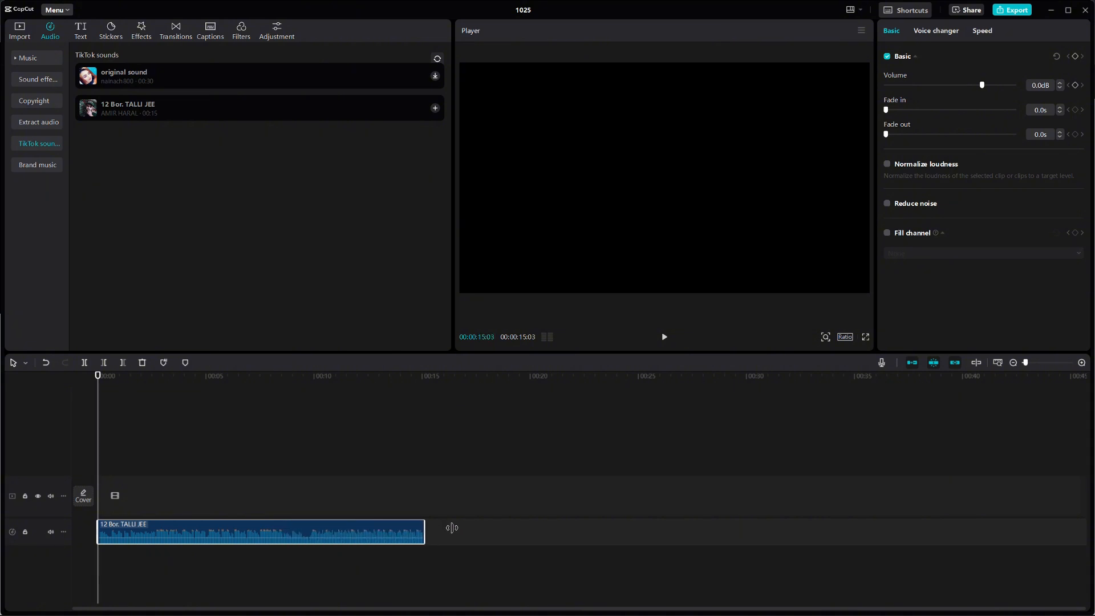
drag(258, 532, 286, 532)
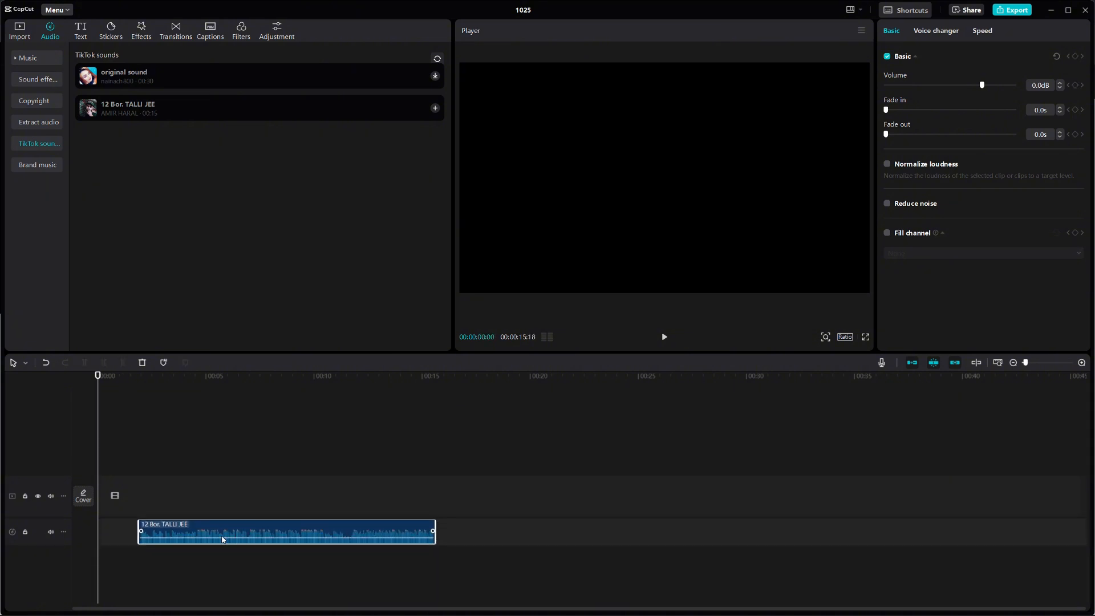
drag(224, 531, 99, 532)
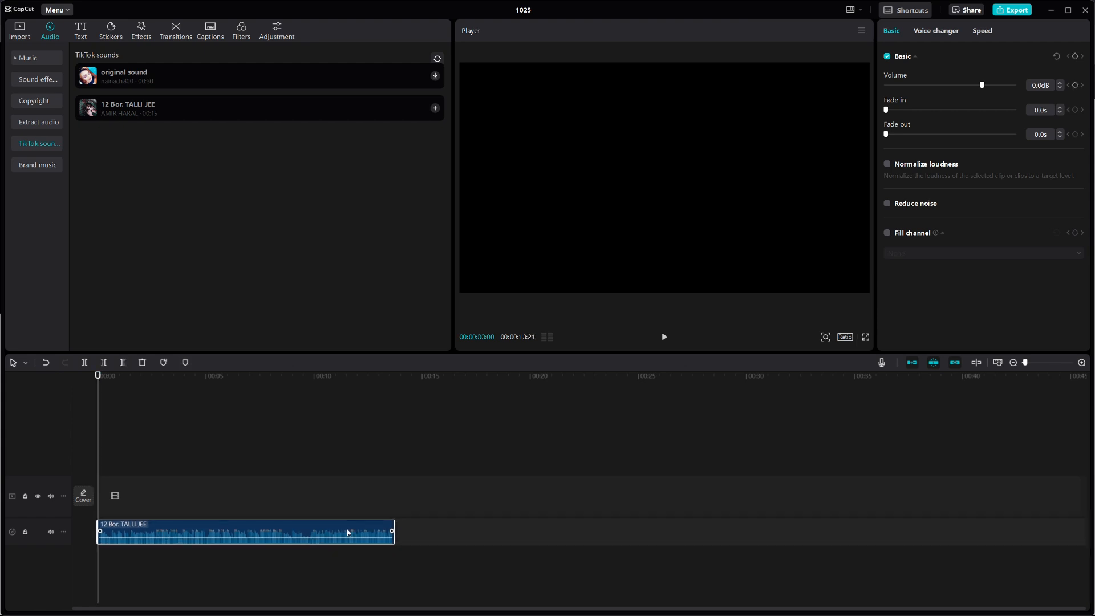
drag(391, 531, 230, 532)
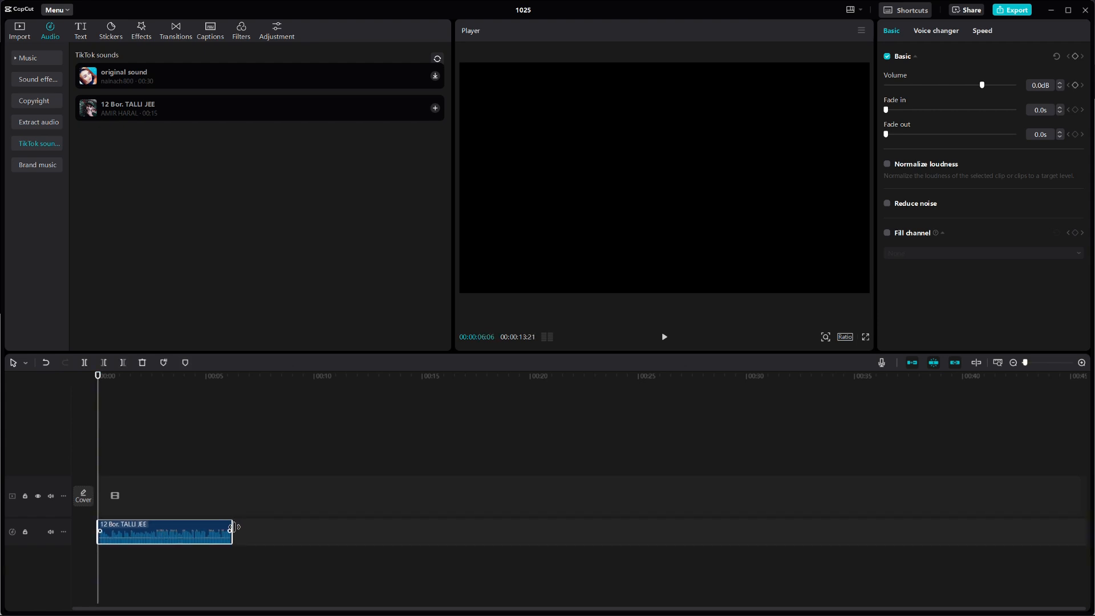
drag(230, 529, 423, 531)
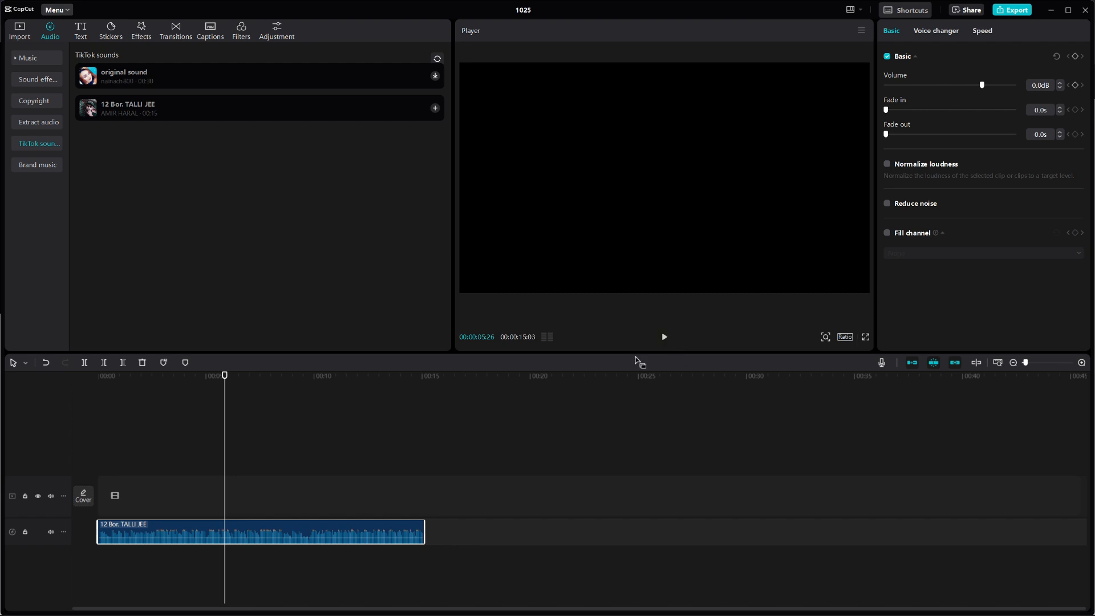
mouse_move(582, 402)
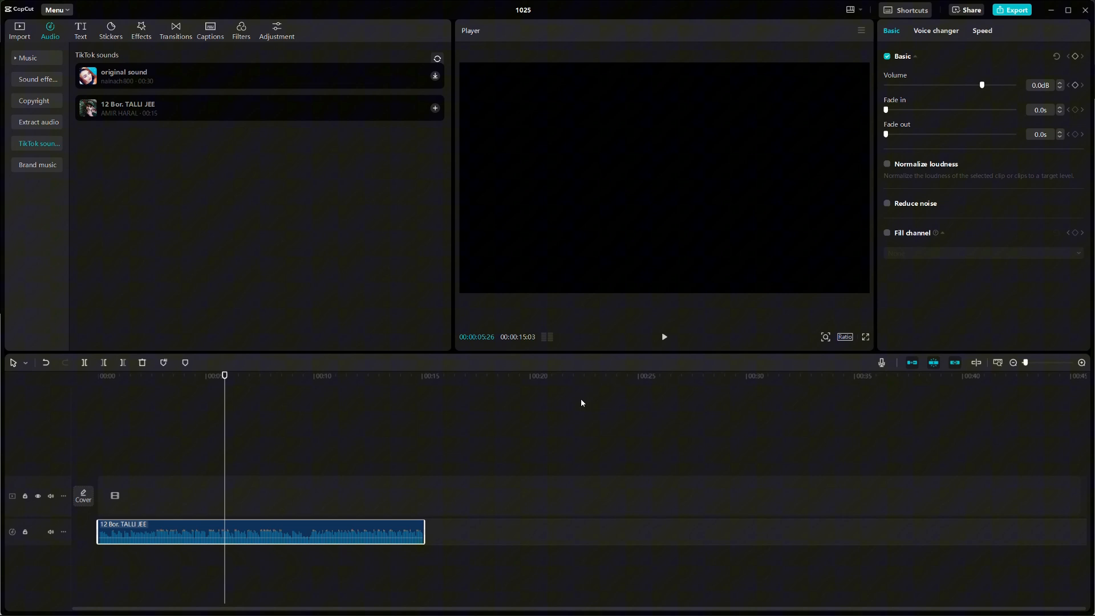
mouse_move(1035, 18)
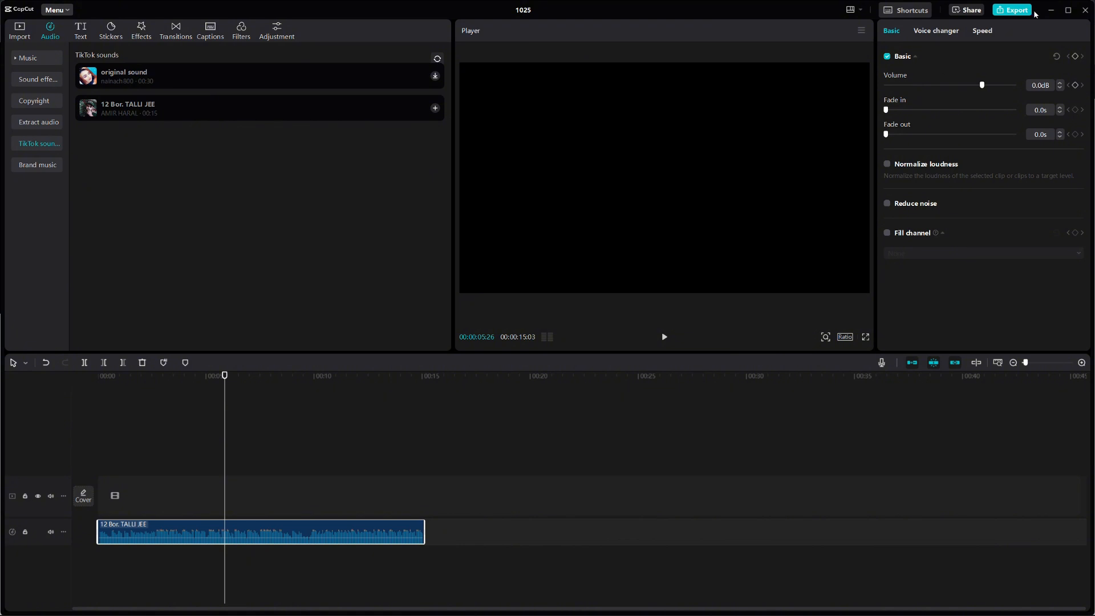
mouse_move(1009, 12)
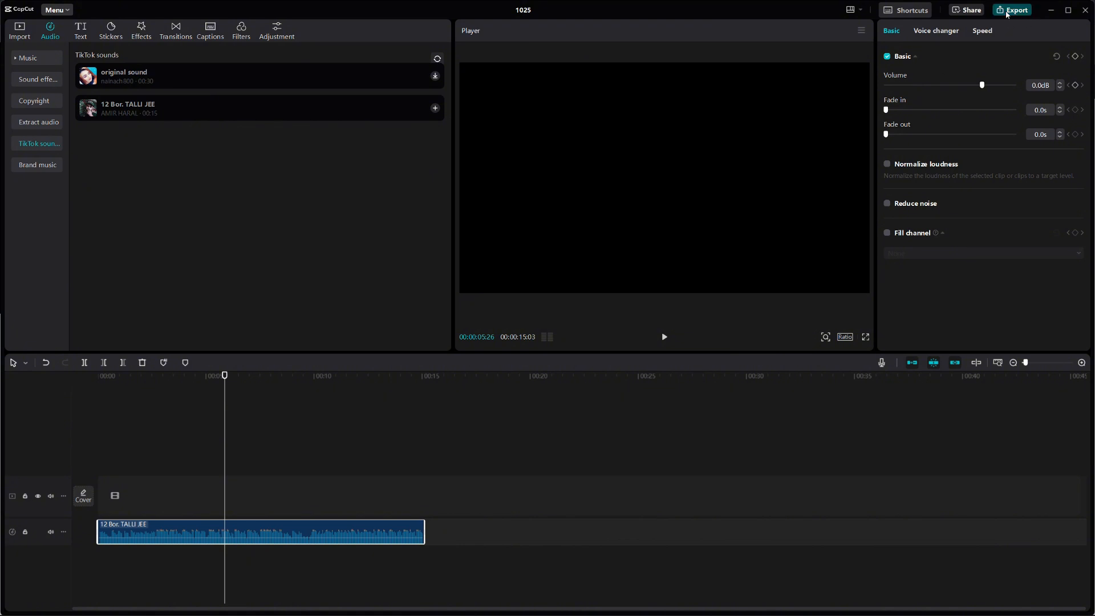
Step: Export the project at 1080P, H.264, mp4, 30fps with default settings
click(1012, 10)
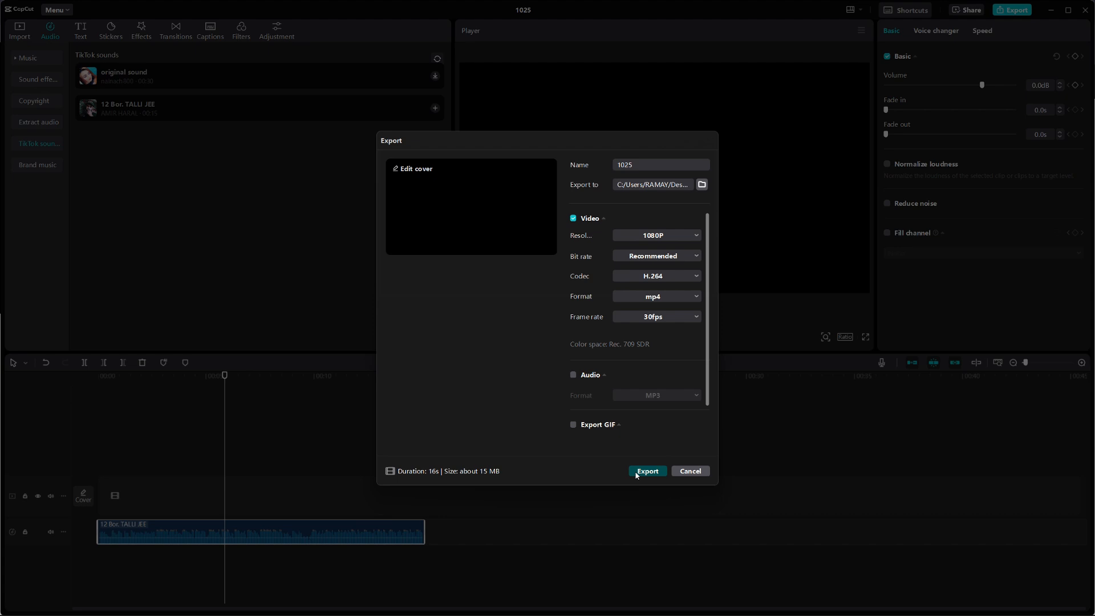
click(648, 471)
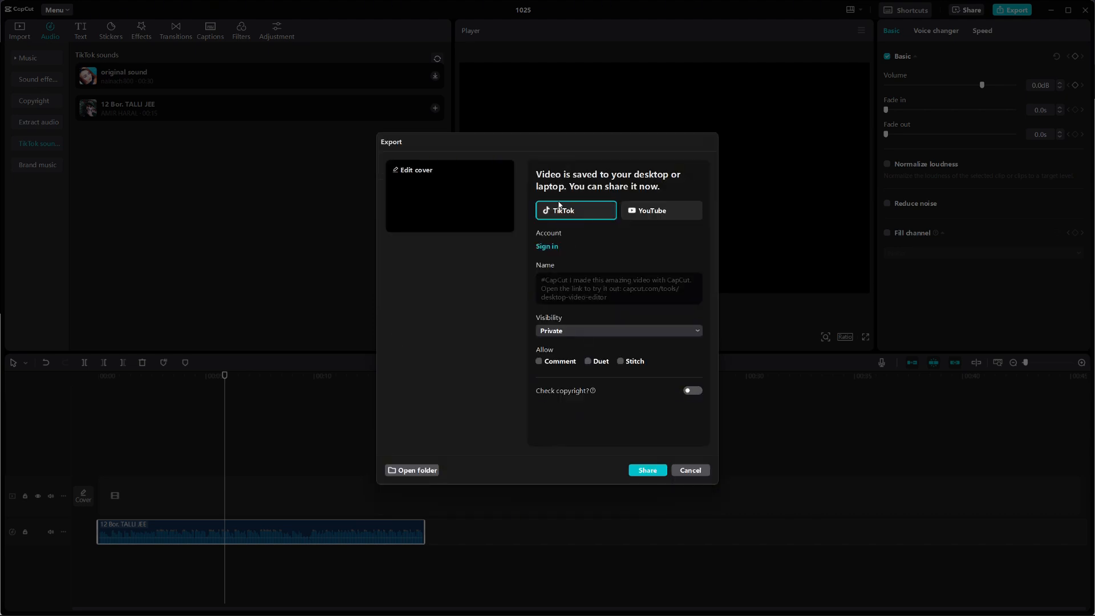
mouse_move(611, 454)
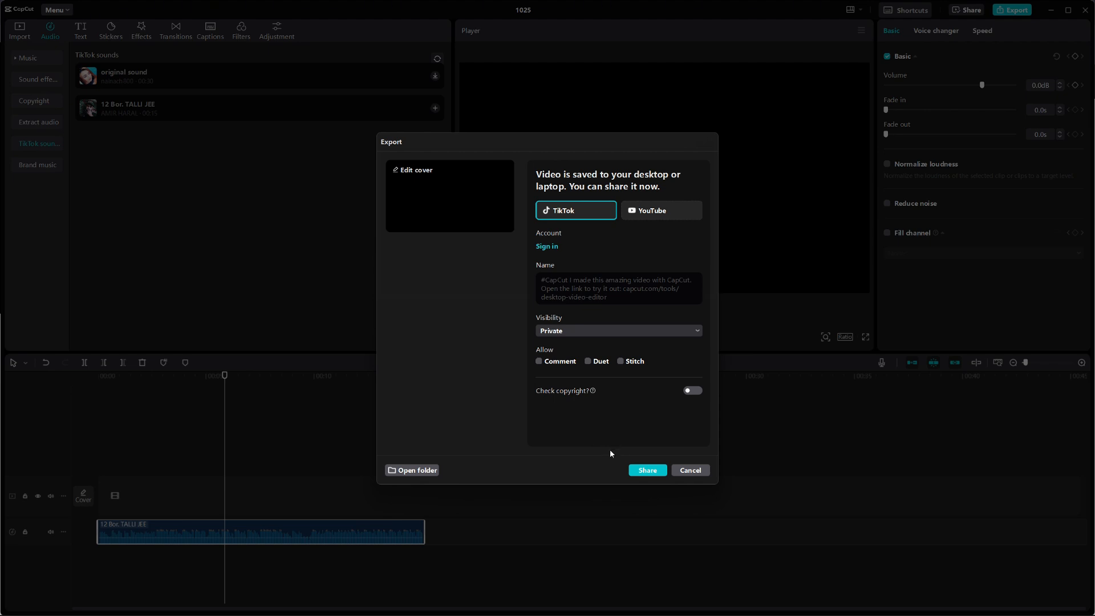